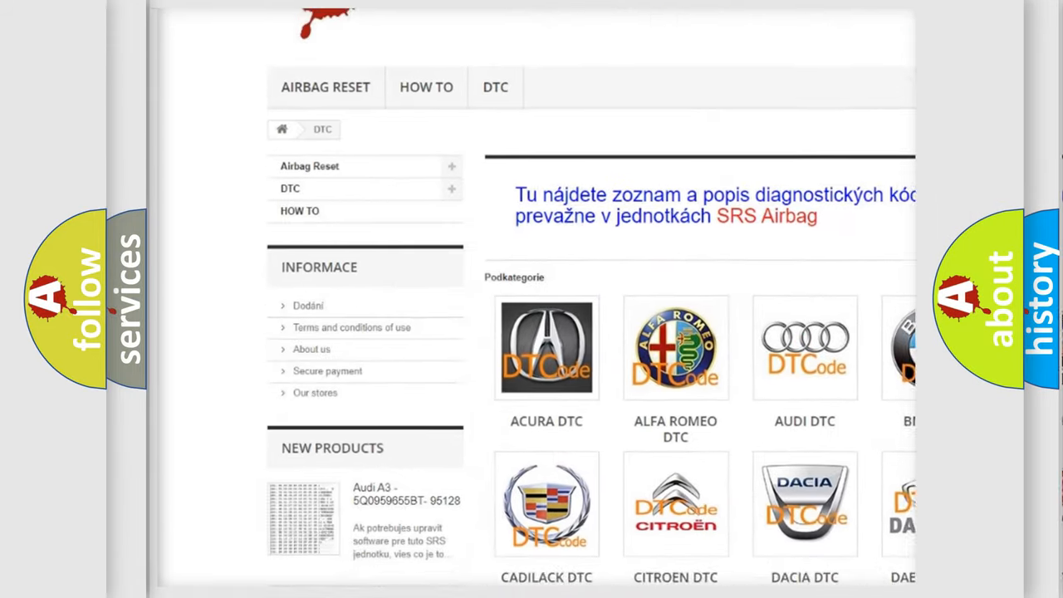
scroll(down, 3)
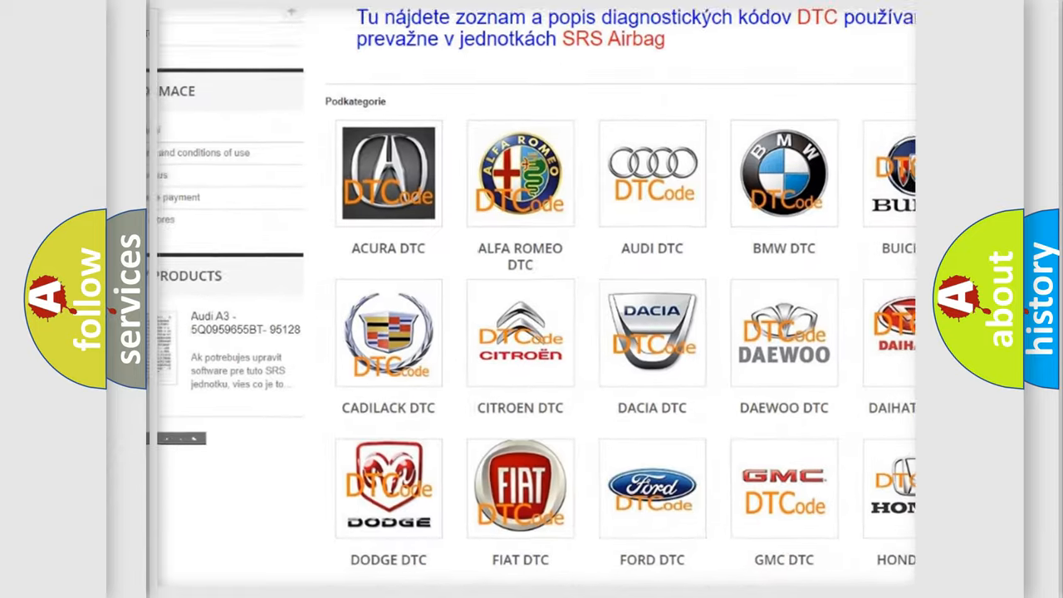